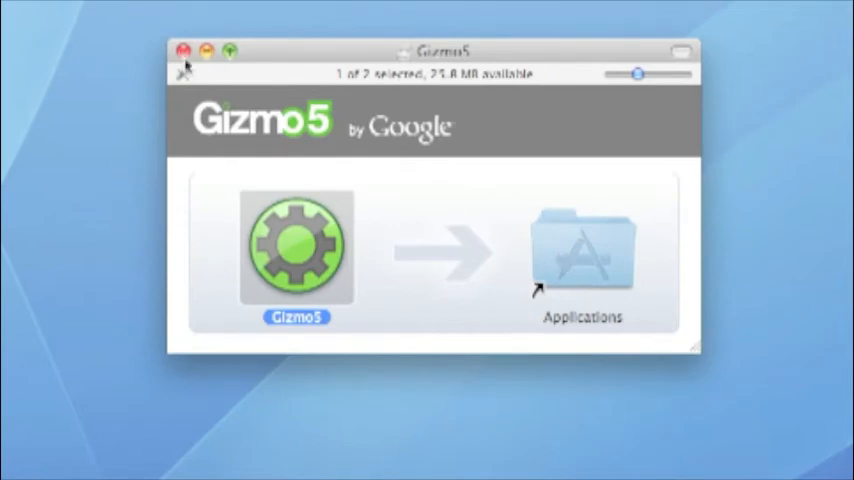
Launch the Gizmo5 application from the Gizmo5 disk image window
{"action": "double_click", "coordinate": [296, 245]}
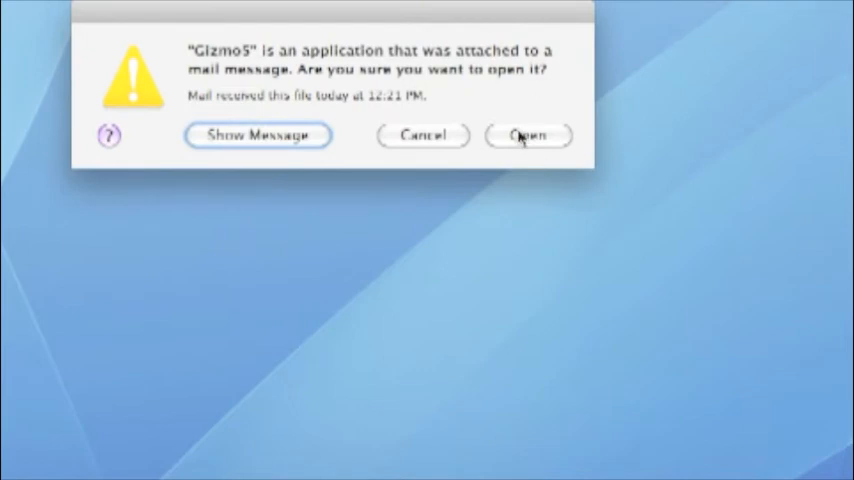
Confirm opening the mailed Gizmo5 application in the security warning dialog
{"action": "left_click", "coordinate": [528, 135]}
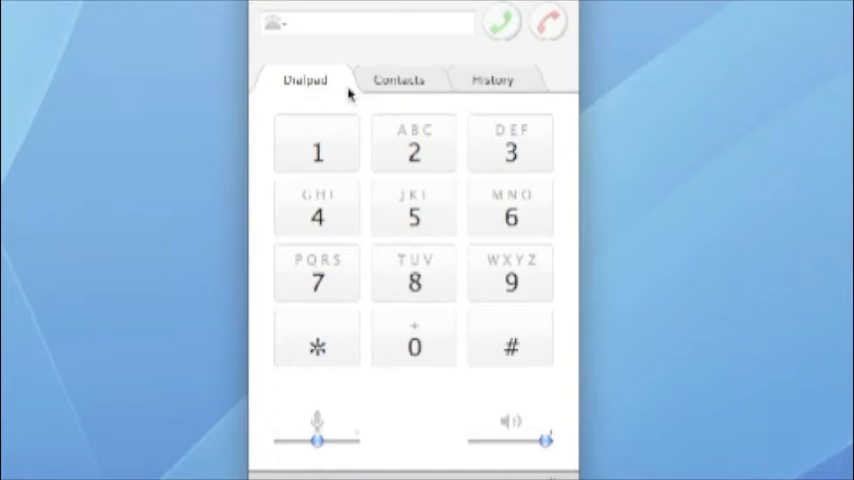
{"action": "left_click", "coordinate": [399, 79]}
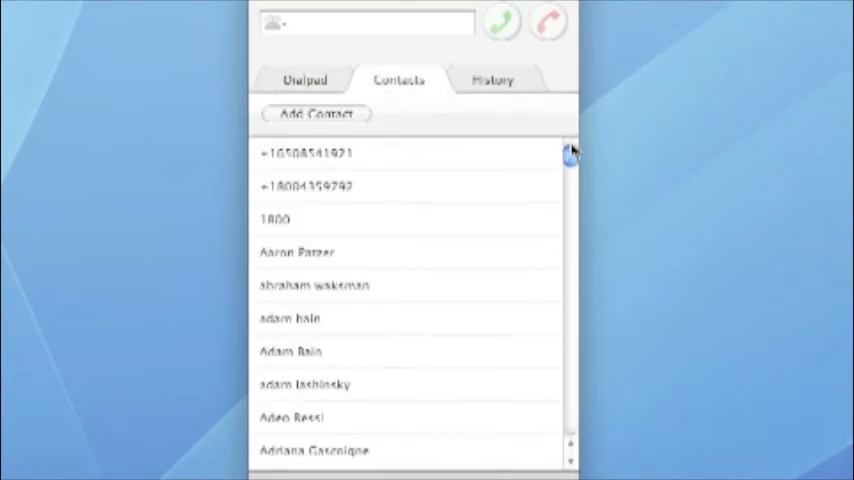
{"action": "left_click", "coordinate": [305, 79]}
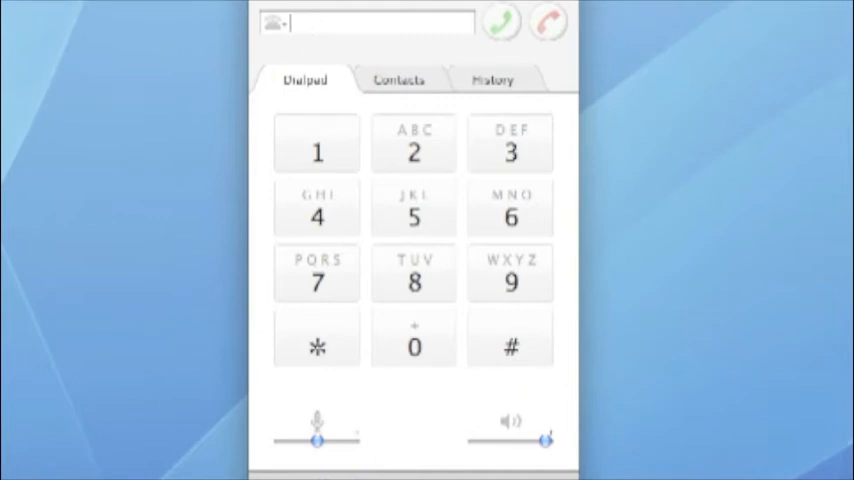
{"action": "type", "text": "8"}
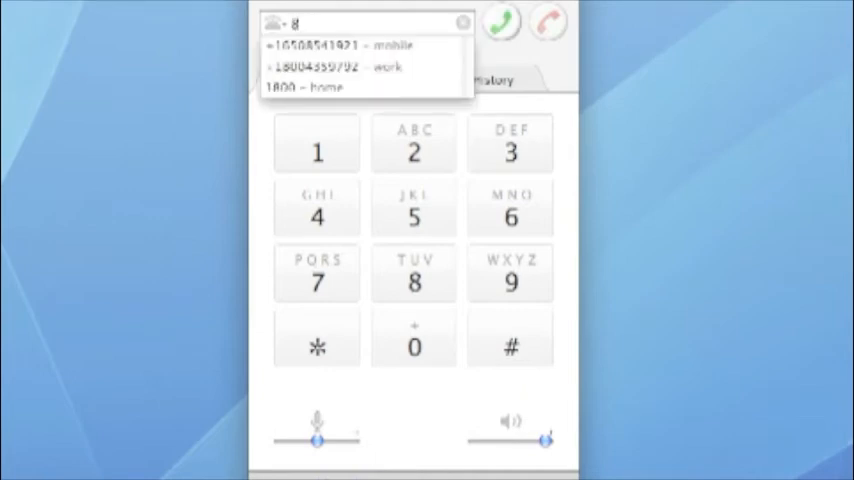
{"action": "type", "text": "858356"}
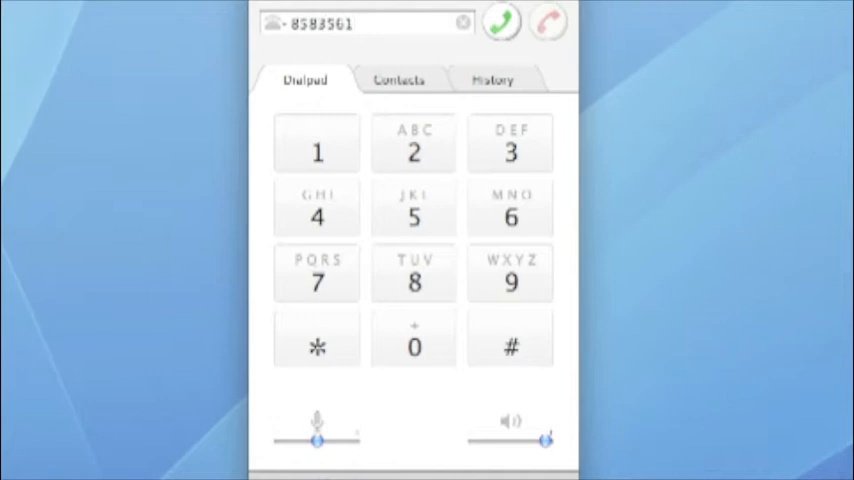
{"action": "type", "text": "1909"}
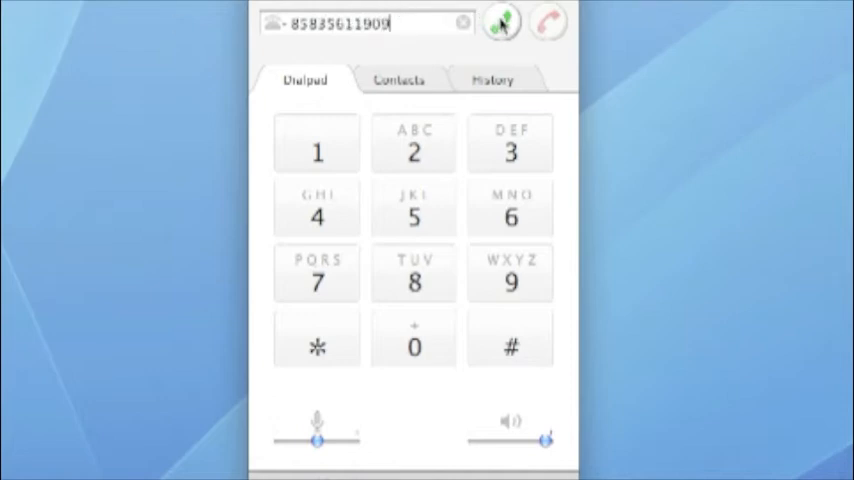
{"action": "left_click", "coordinate": [500, 22]}
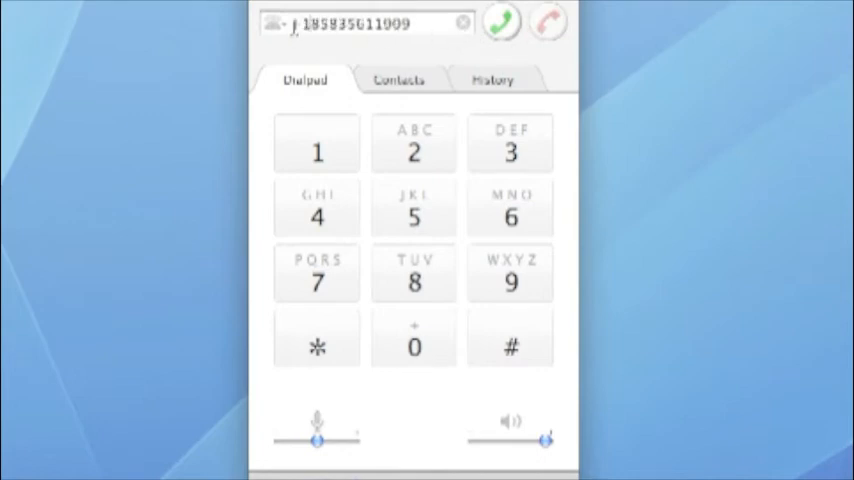
{"action": "left_click", "coordinate": [500, 22]}
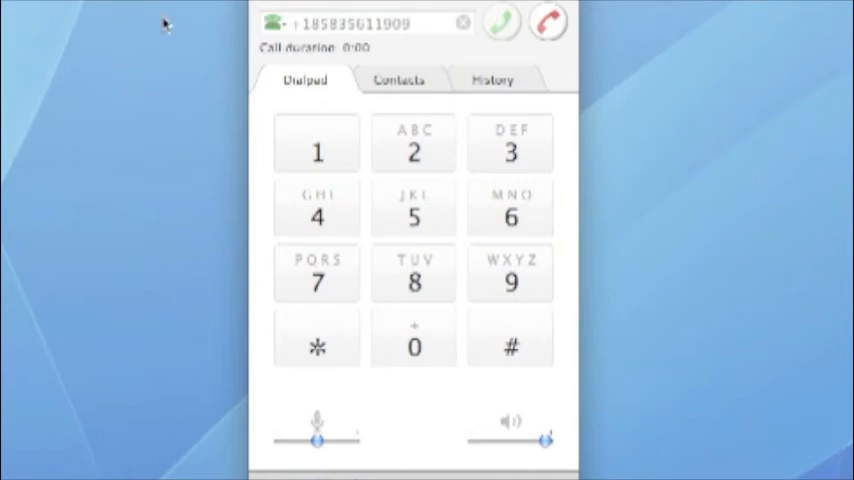
{"action": "left_click", "coordinate": [547, 22]}
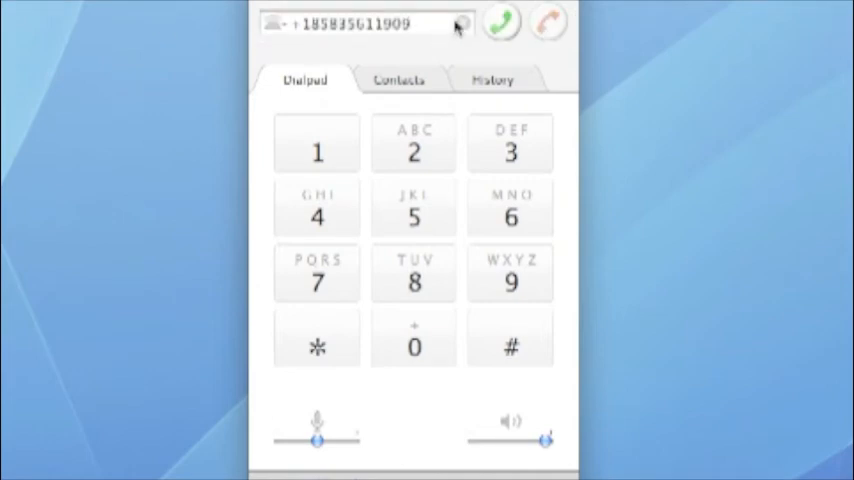
Call the mobile number of the contact suggested for 'mg'
{"action": "type", "text": "mg"}
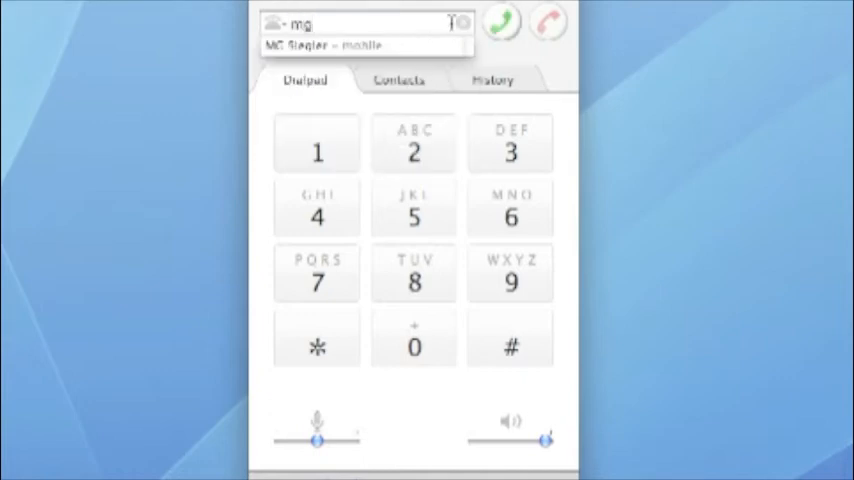
{"action": "left_click", "coordinate": [500, 22]}
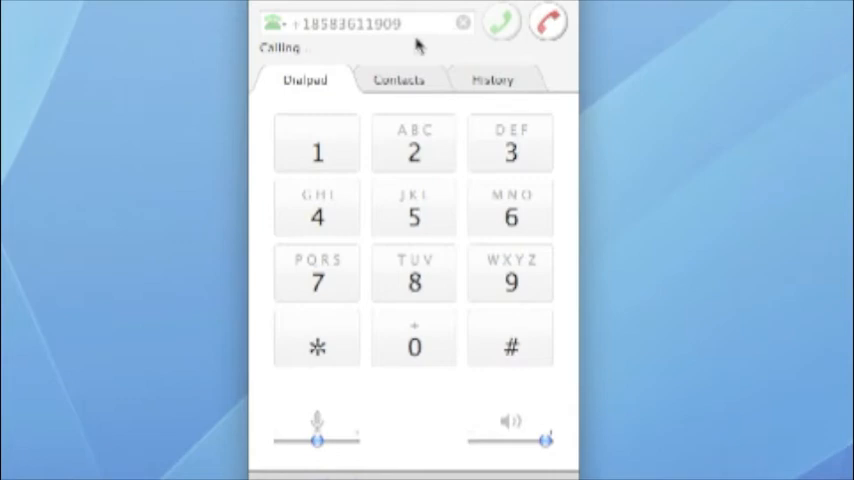
{"action": "mouse_move", "coordinate": [108, 43]}
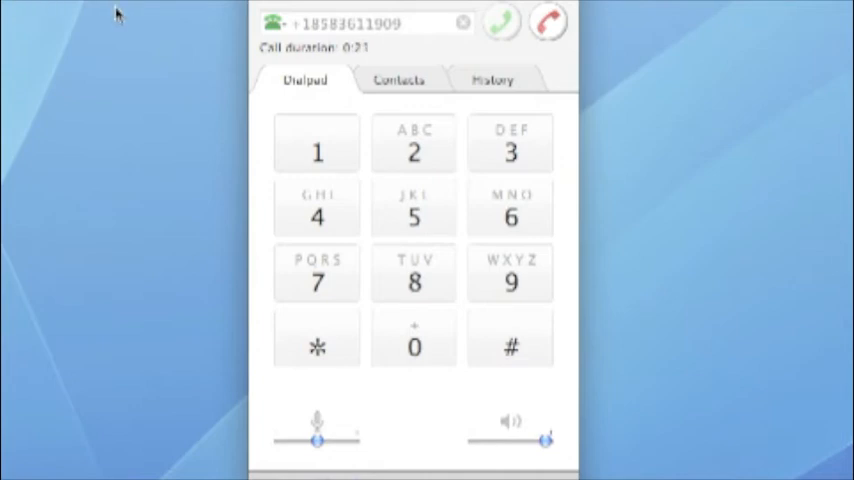
{"action": "mouse_move", "coordinate": [188, 256]}
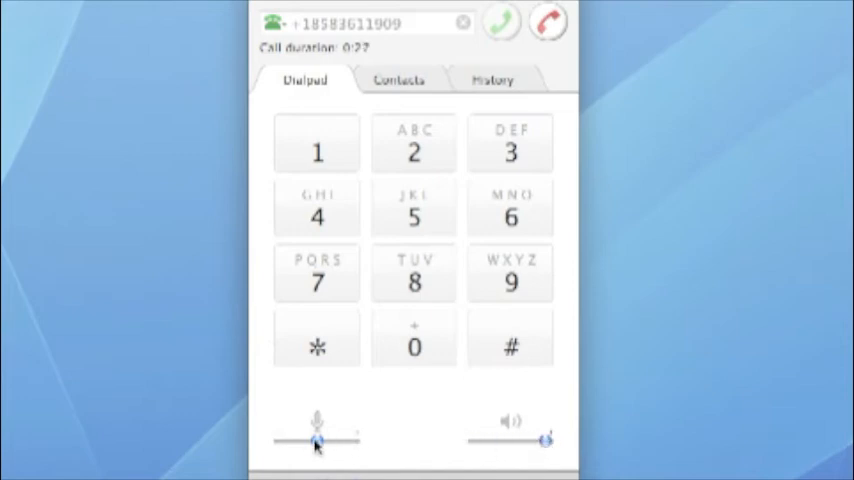
{"action": "left_click_drag", "start_coordinate": [317, 440], "coordinate": [352, 440]}
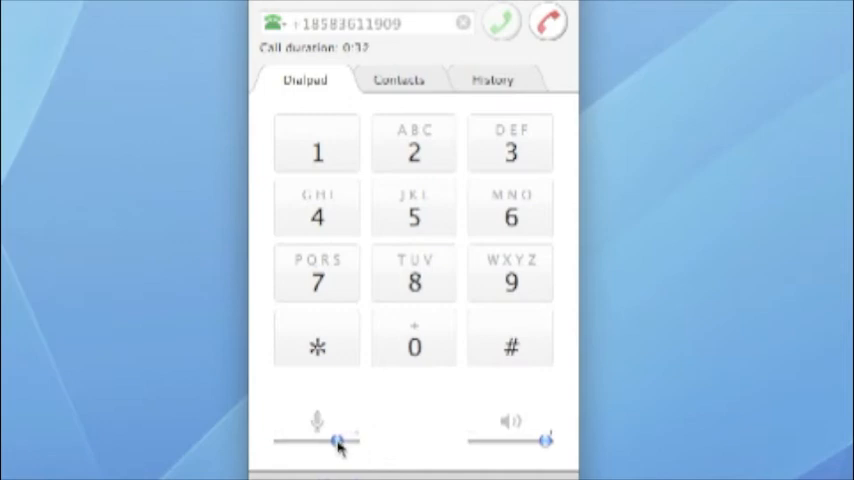
{"action": "left_click_drag", "start_coordinate": [338, 441], "coordinate": [280, 441]}
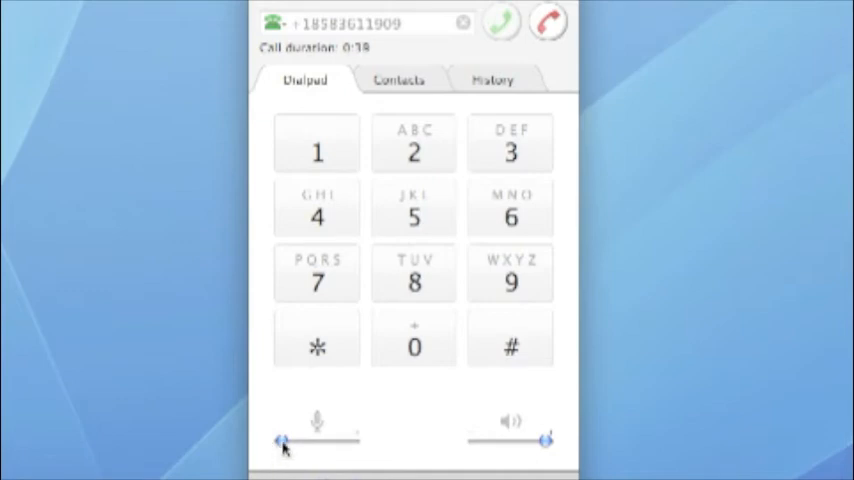
{"action": "left_click_drag", "start_coordinate": [283, 440], "coordinate": [318, 440]}
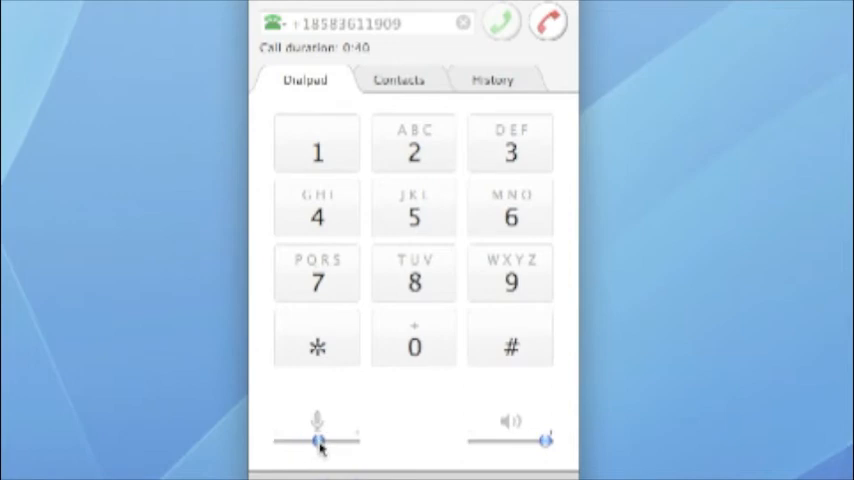
{"action": "mouse_move", "coordinate": [378, 431]}
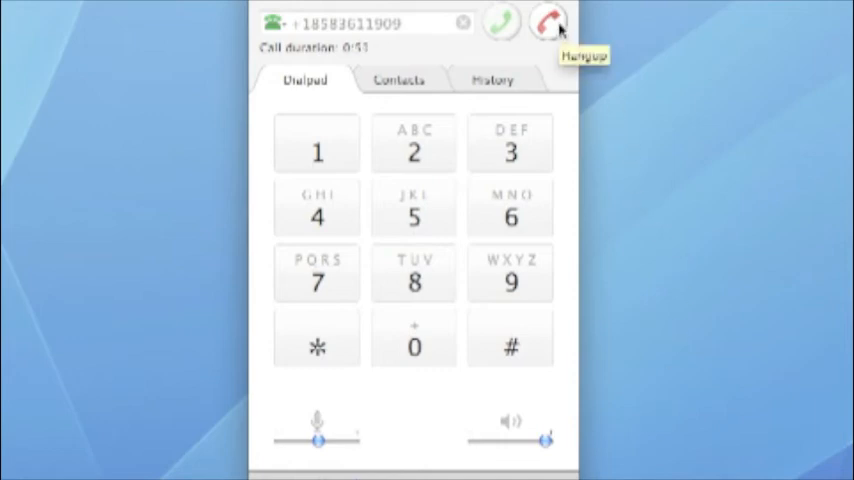
Hang up the current call and clear the previously dialed number
{"action": "left_click", "coordinate": [547, 22]}
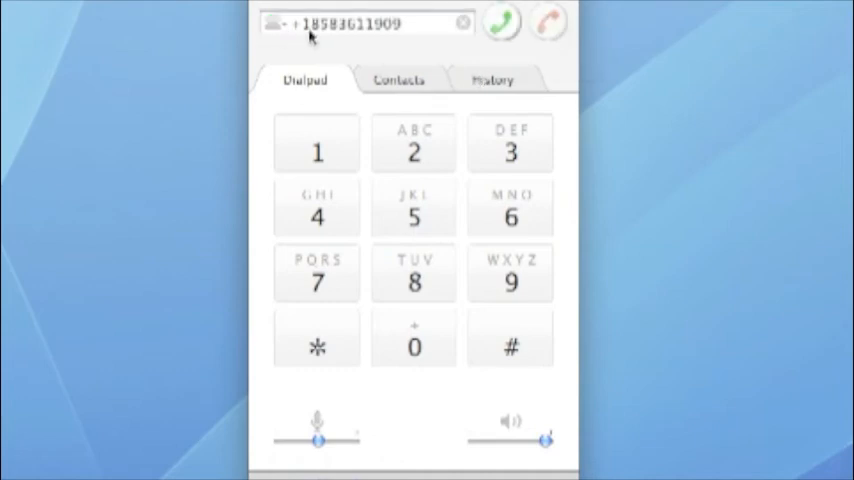
{"action": "left_click", "coordinate": [462, 23]}
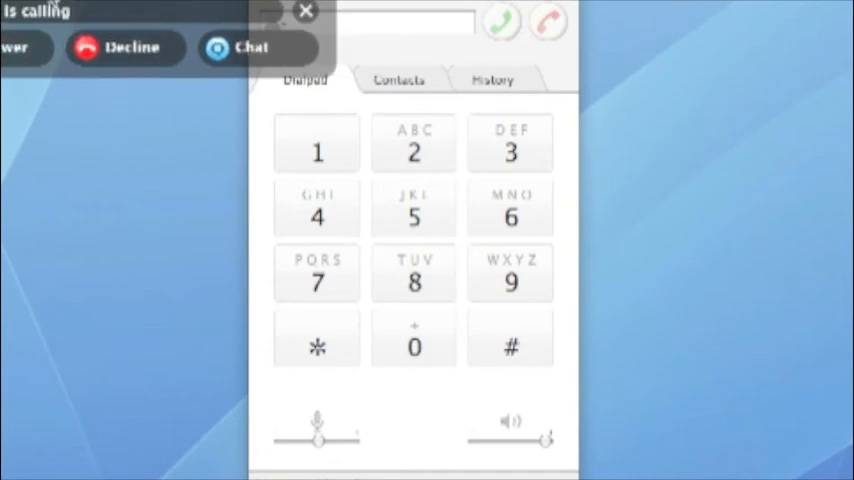
Dismiss the incoming call notification bar
{"action": "left_click", "coordinate": [125, 47]}
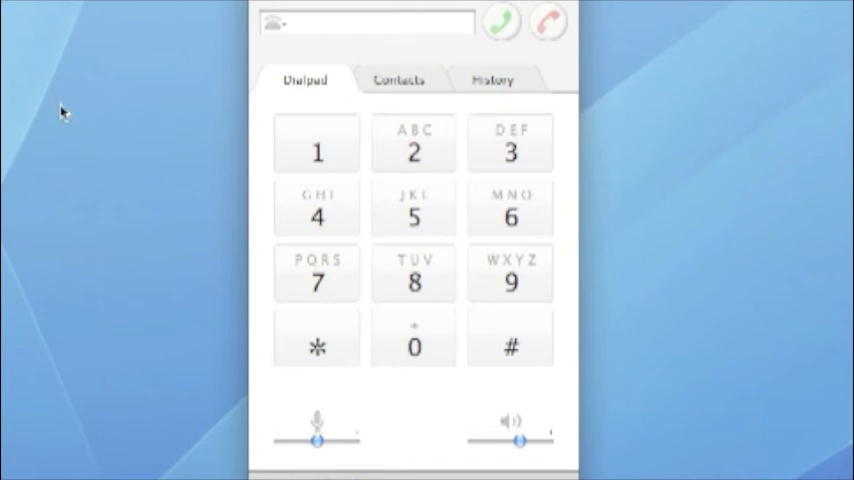
{"action": "mouse_move", "coordinate": [63, 112]}
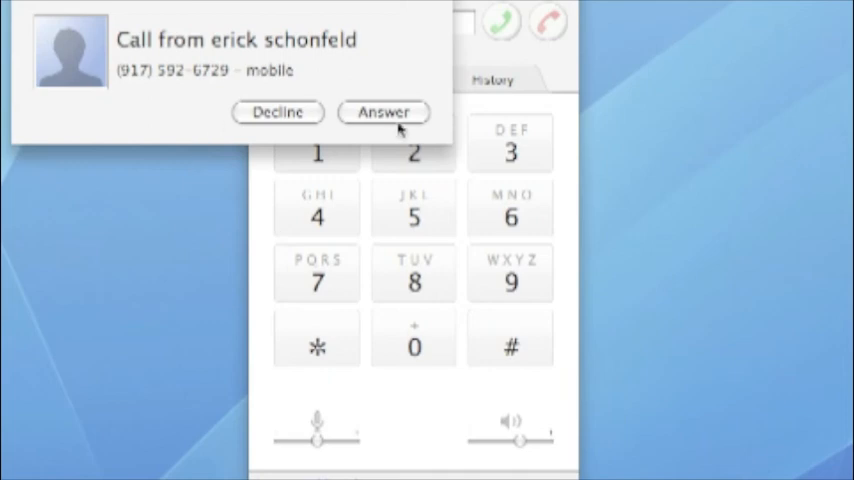
Answer the incoming call from the mobile number in the popup
{"action": "left_click", "coordinate": [384, 111]}
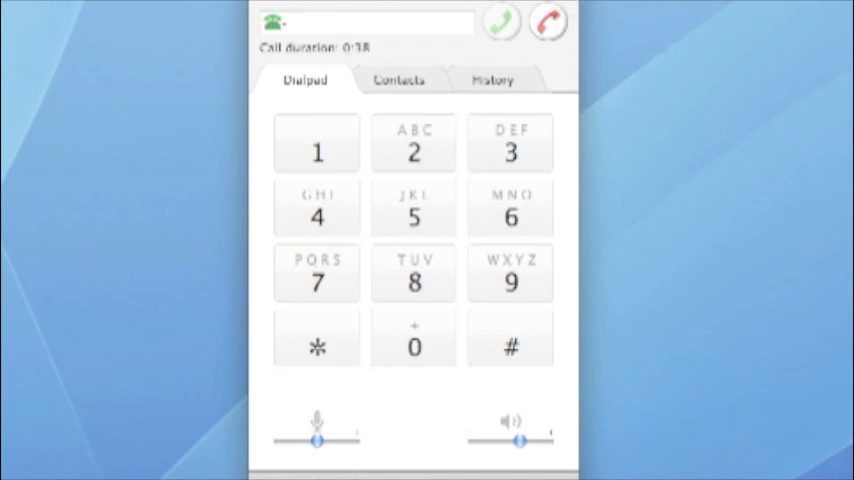
{"action": "mouse_move", "coordinate": [676, 48]}
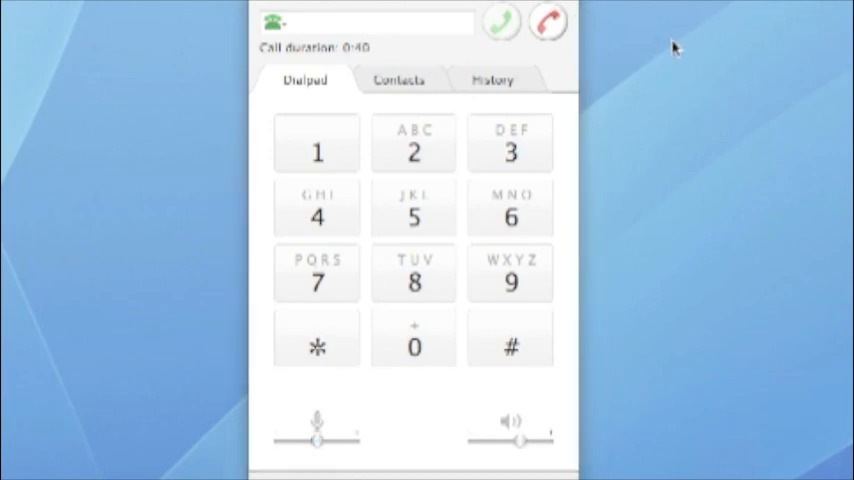